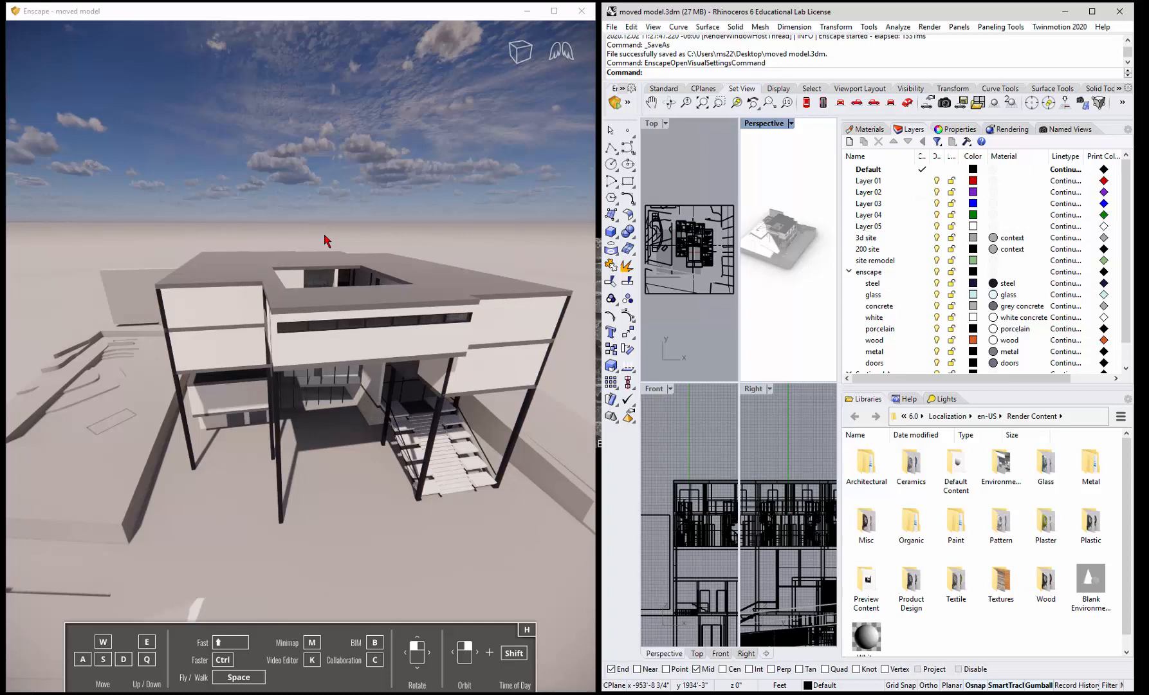
mouse_move(247, 254)
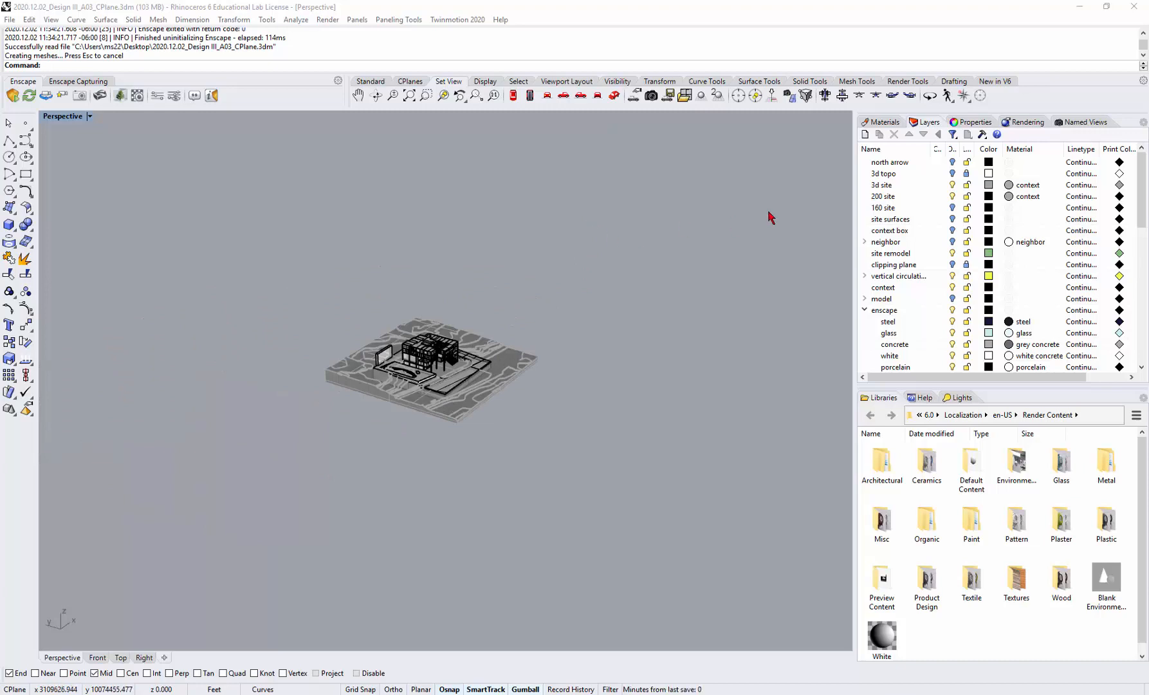
Step: Window-select the entire building and site model
scroll("down", 3)
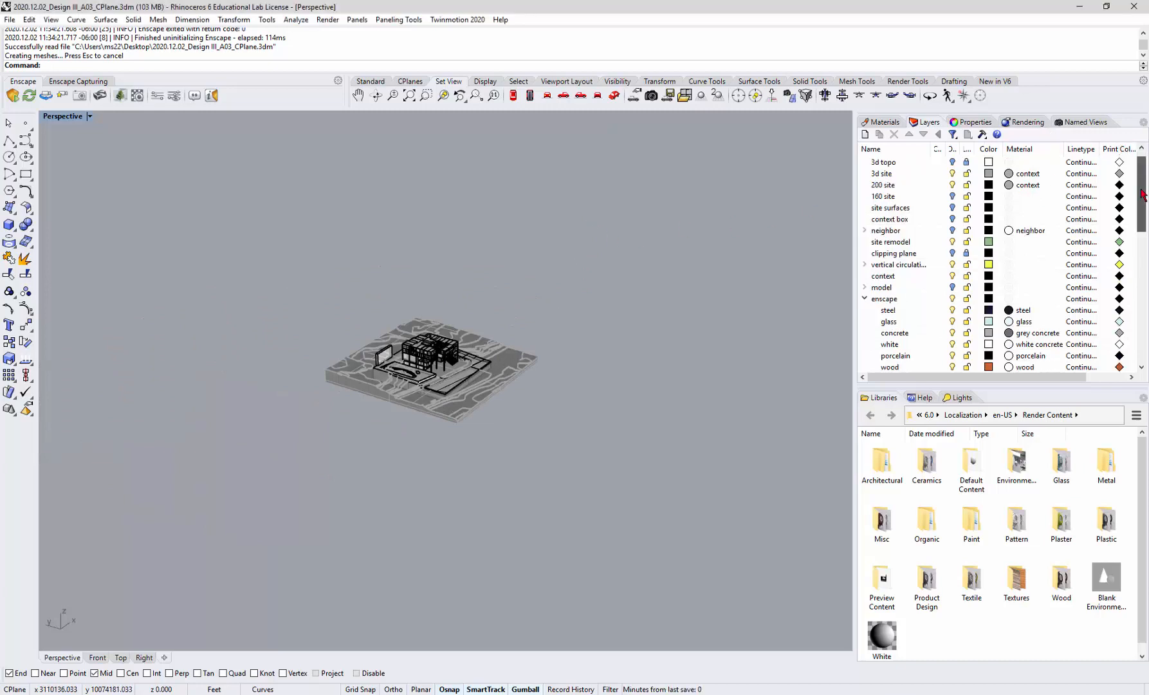
scroll("down", 3)
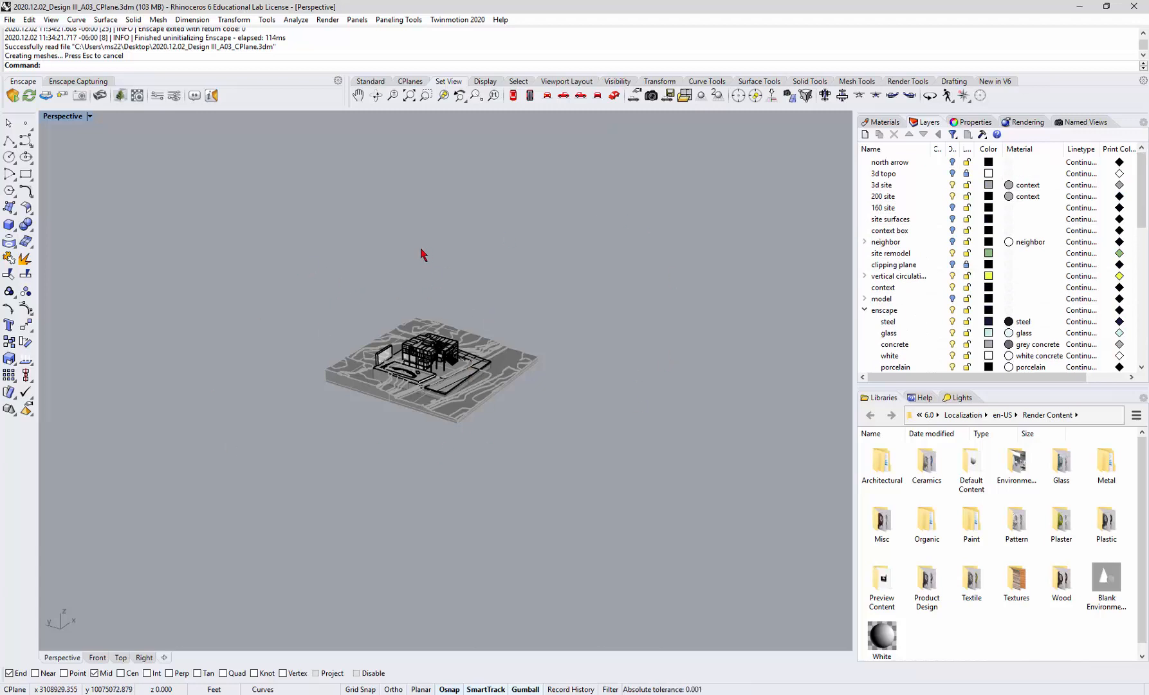
mouse_move(367, 264)
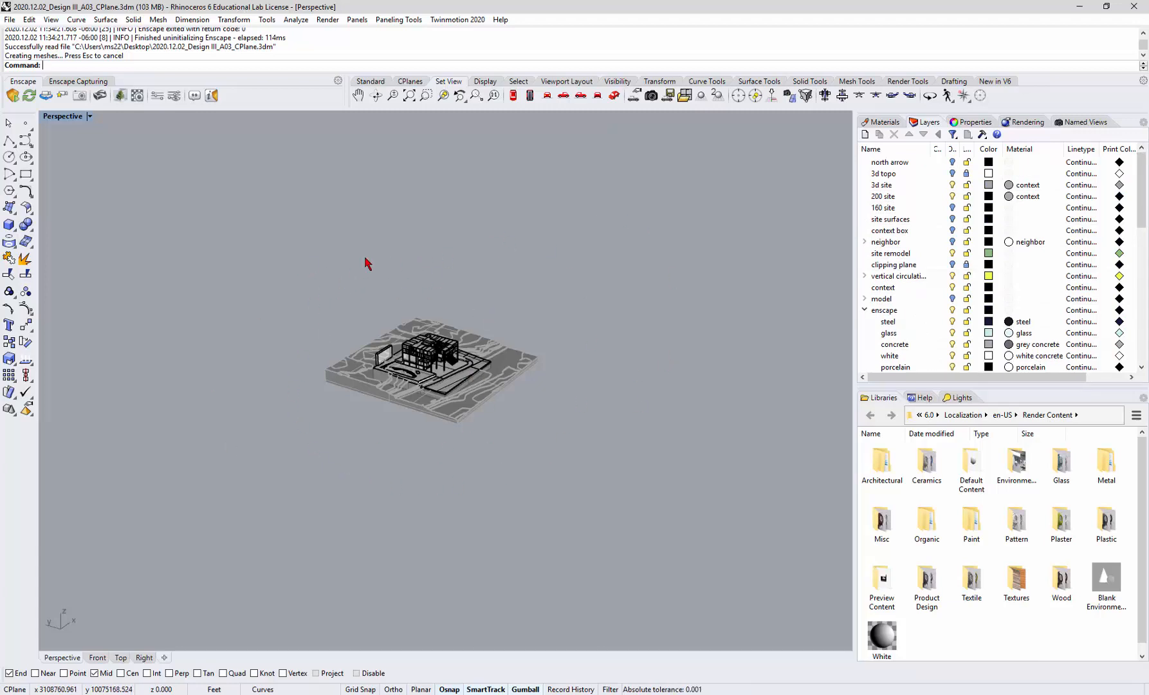
left_click_drag(367, 264, 611, 446)
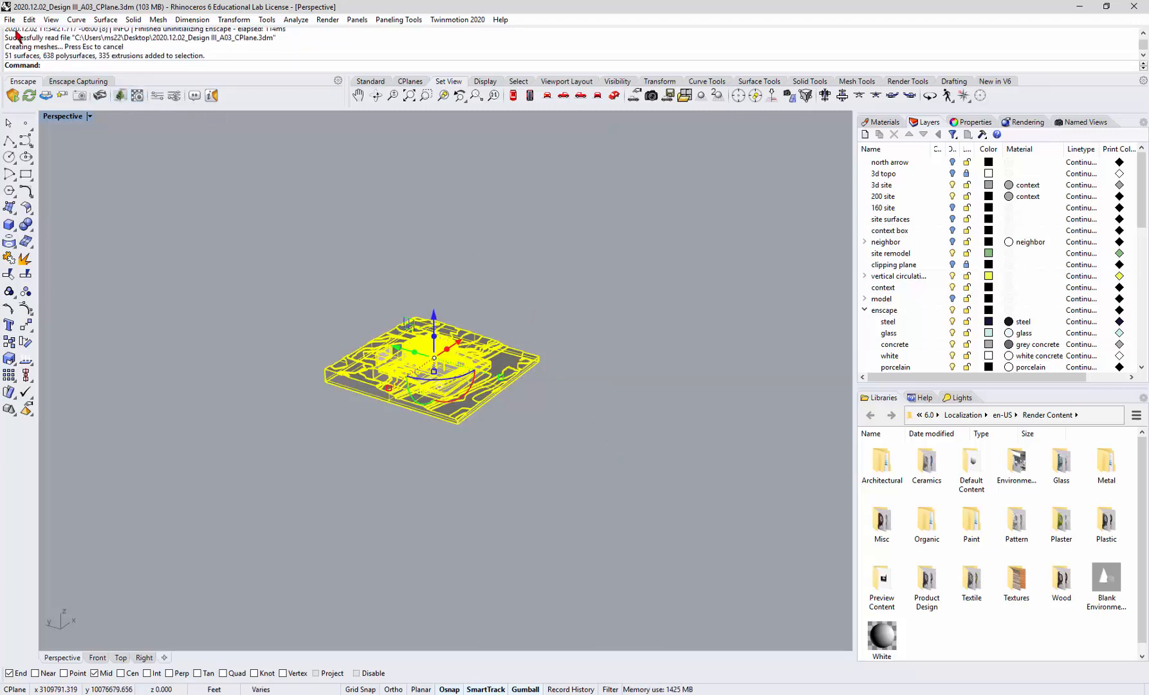
Step: Export the selected objects as 'export model.3dm' to the Desktop
left_click(9, 20)
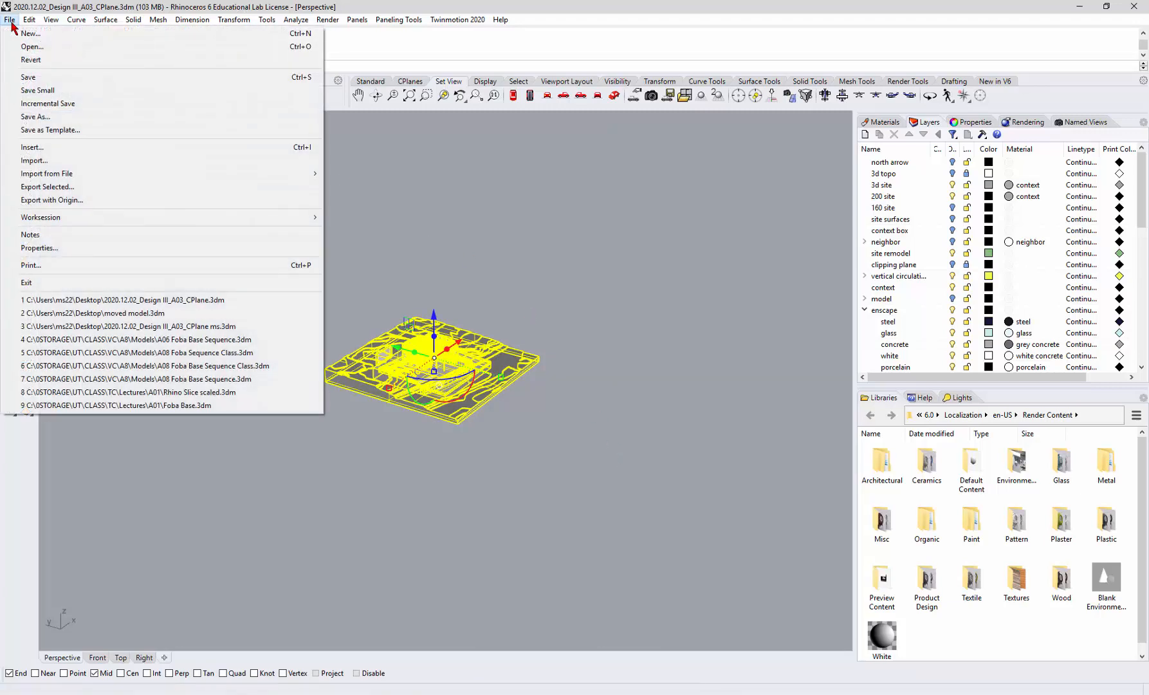
mouse_move(46, 186)
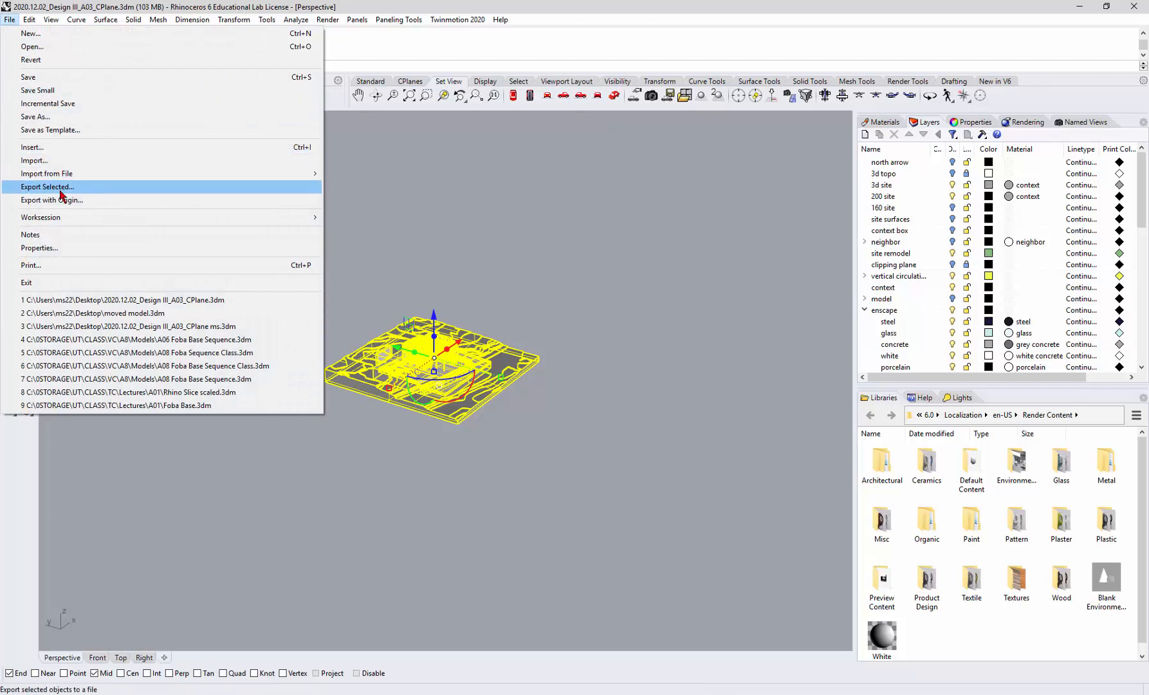
left_click(46, 186)
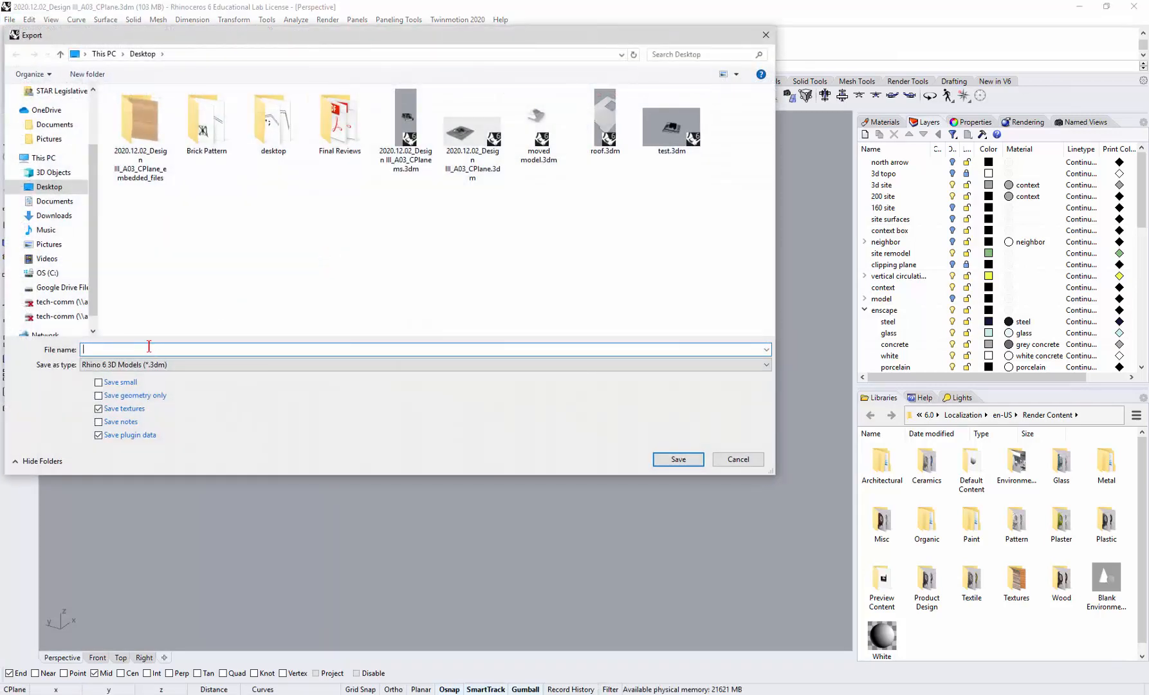
type("export mo")
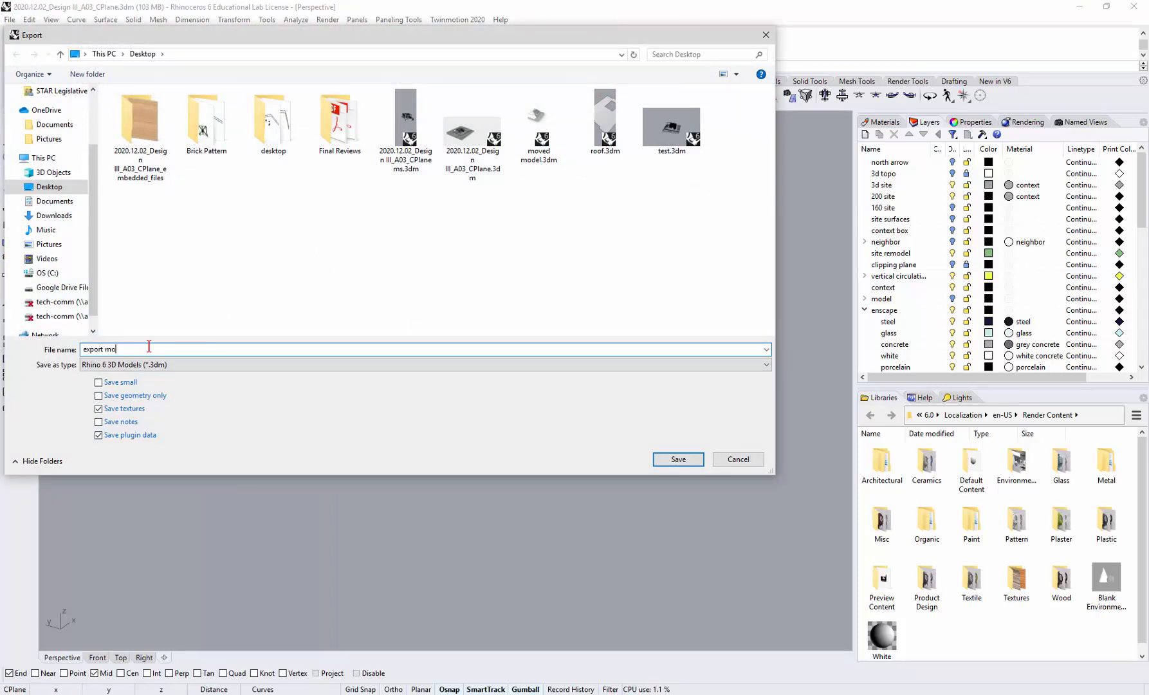
left_click(677, 460)
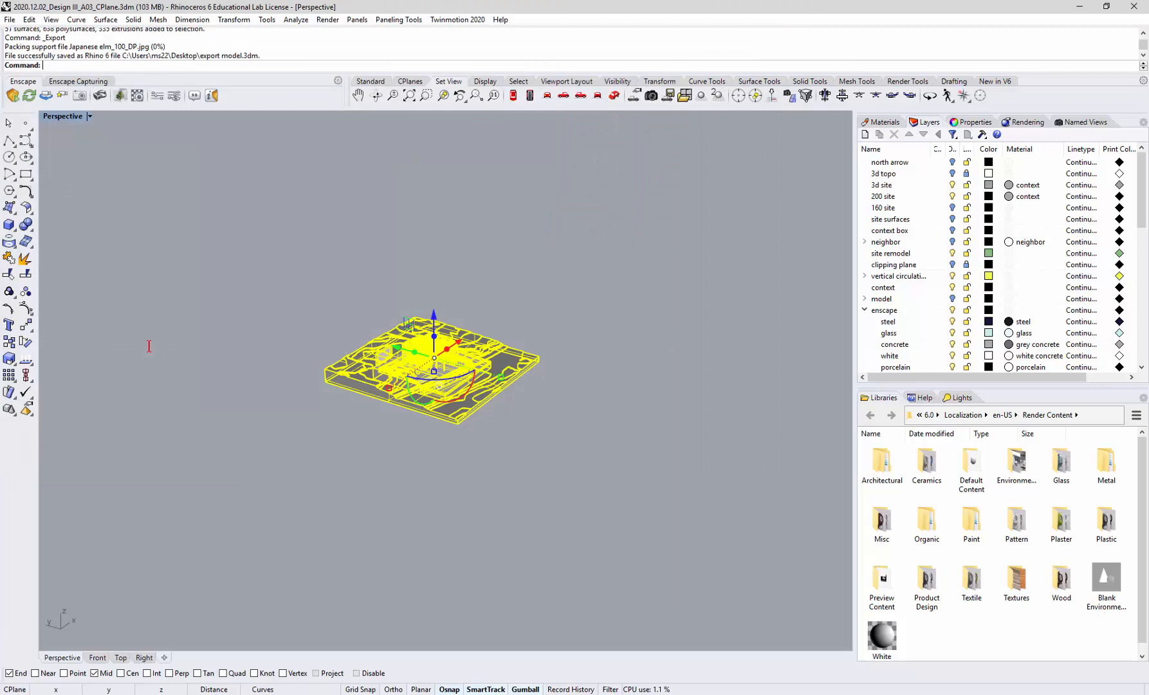
Step: Start a new file from the Small Objects - Feet & Inches template
left_click(9, 19)
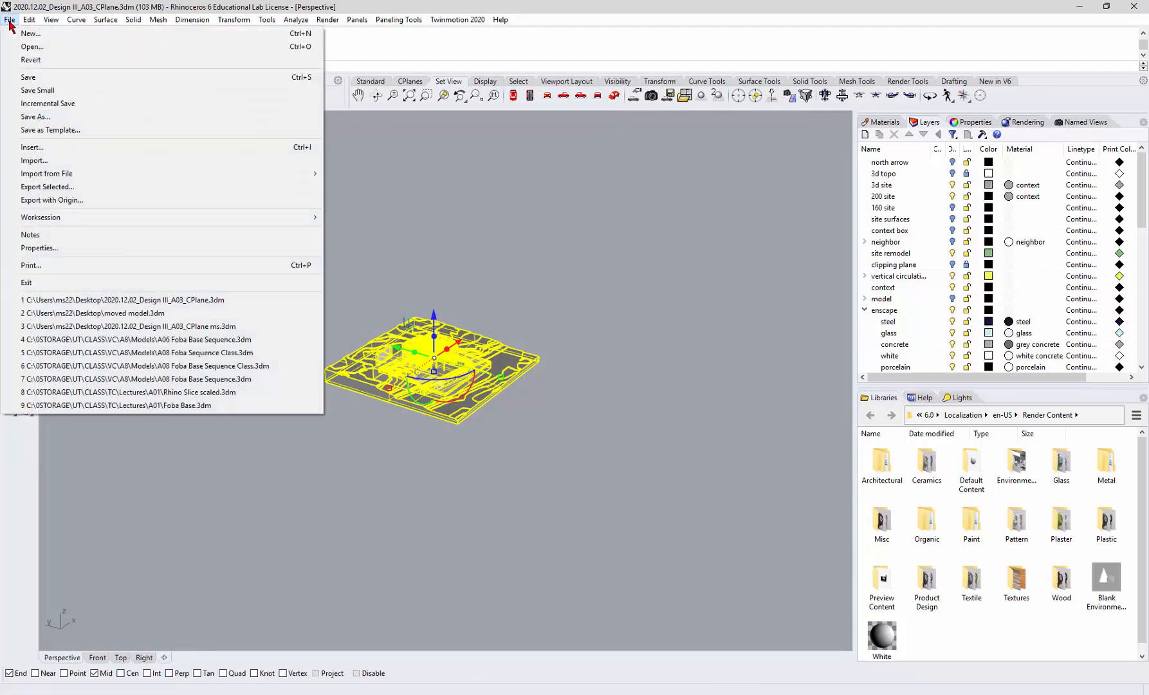
left_click(30, 33)
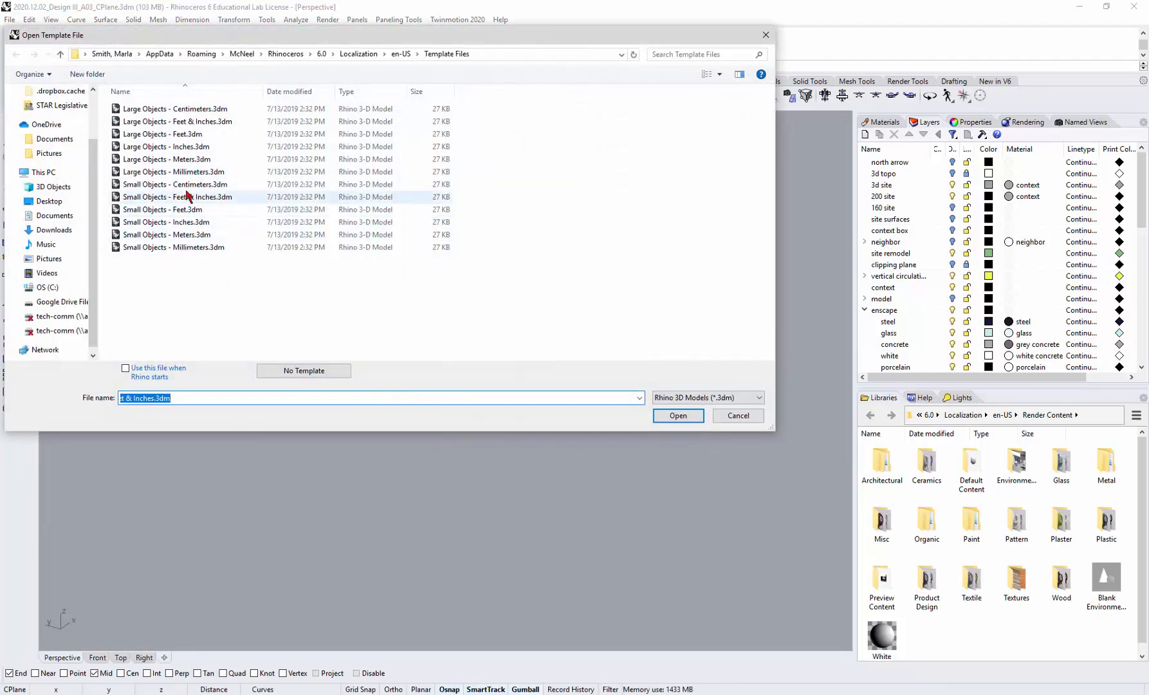
left_click(176, 121)
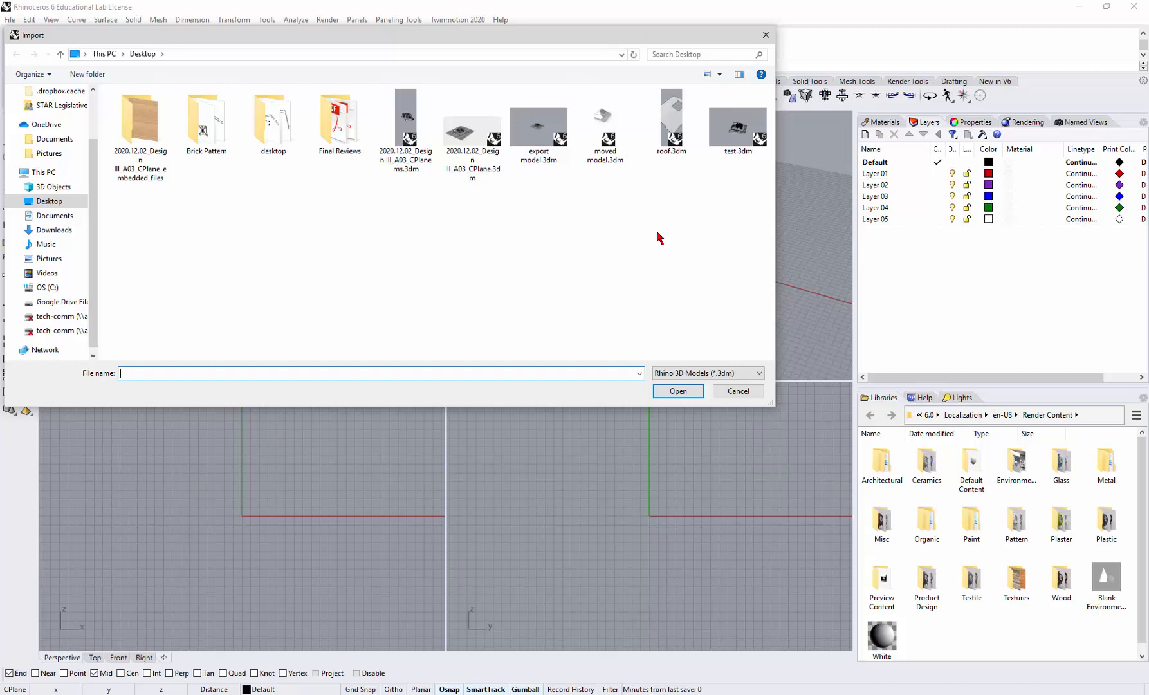
Step: Import 'export model.3dm' from the Desktop into the new file
left_click(539, 117)
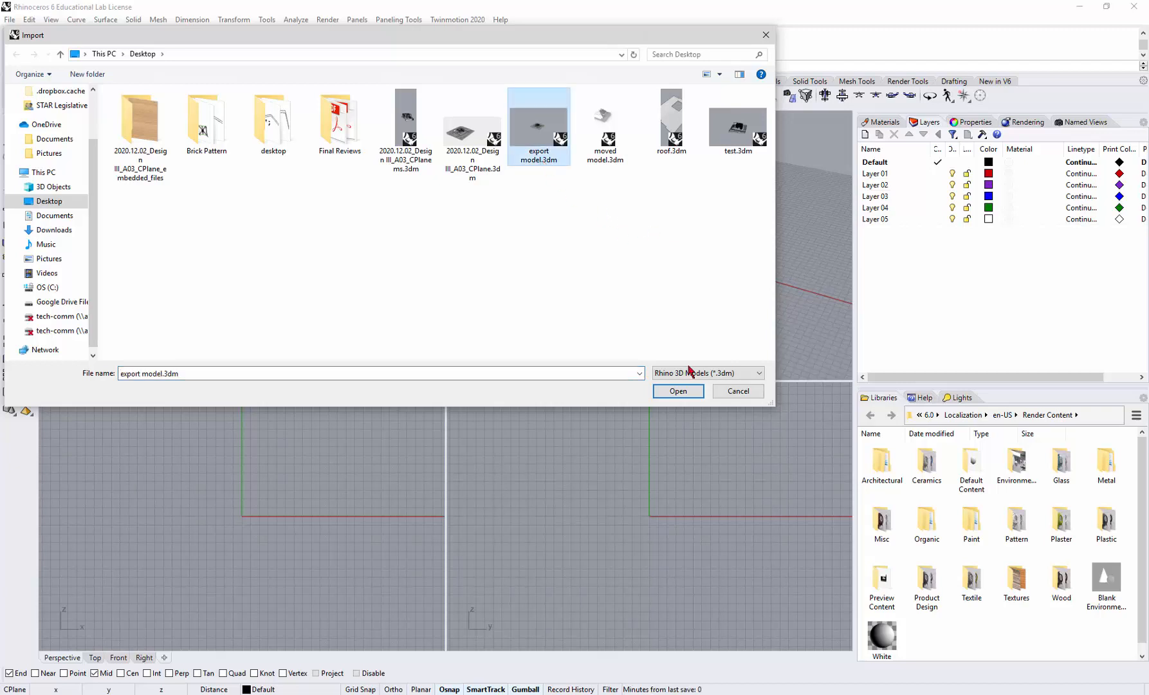
left_click(677, 391)
type("Z")
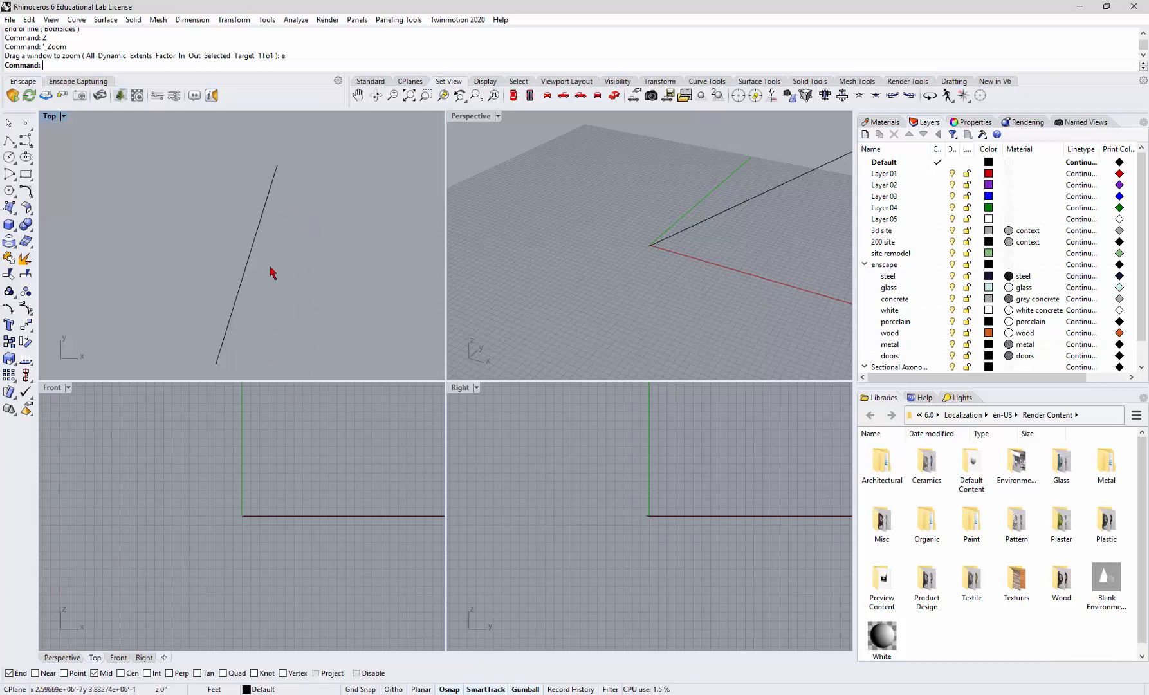
Step: Select the imported model geometry and begin the Move command (M)
left_click(277, 166)
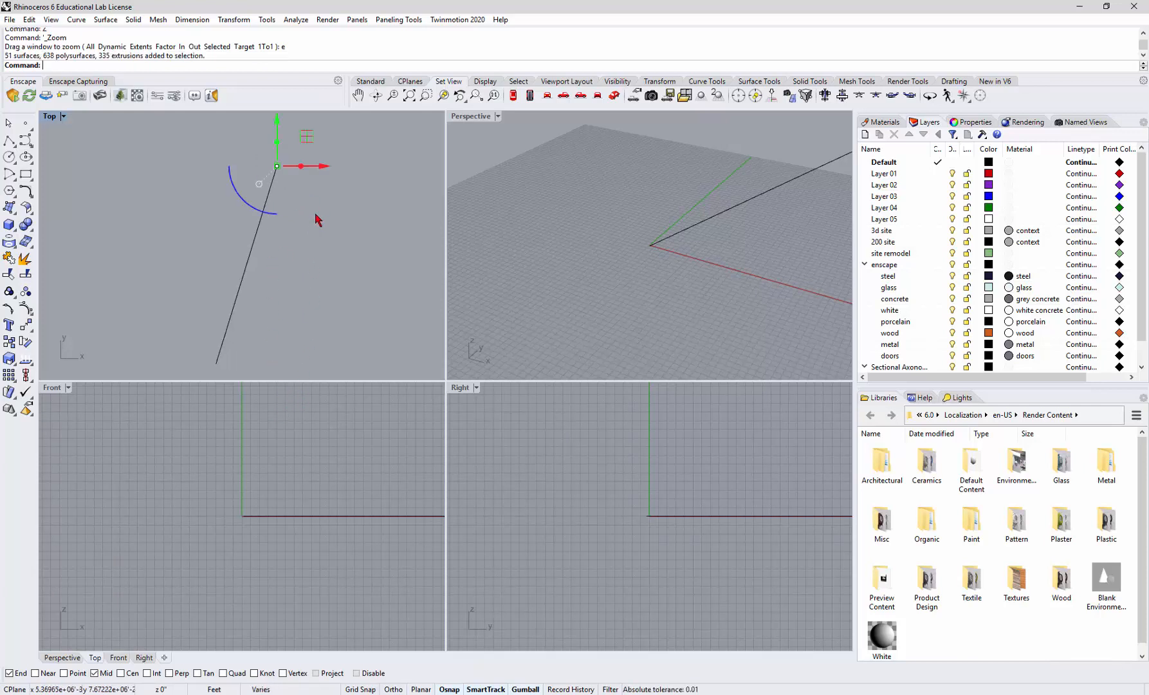
type("M")
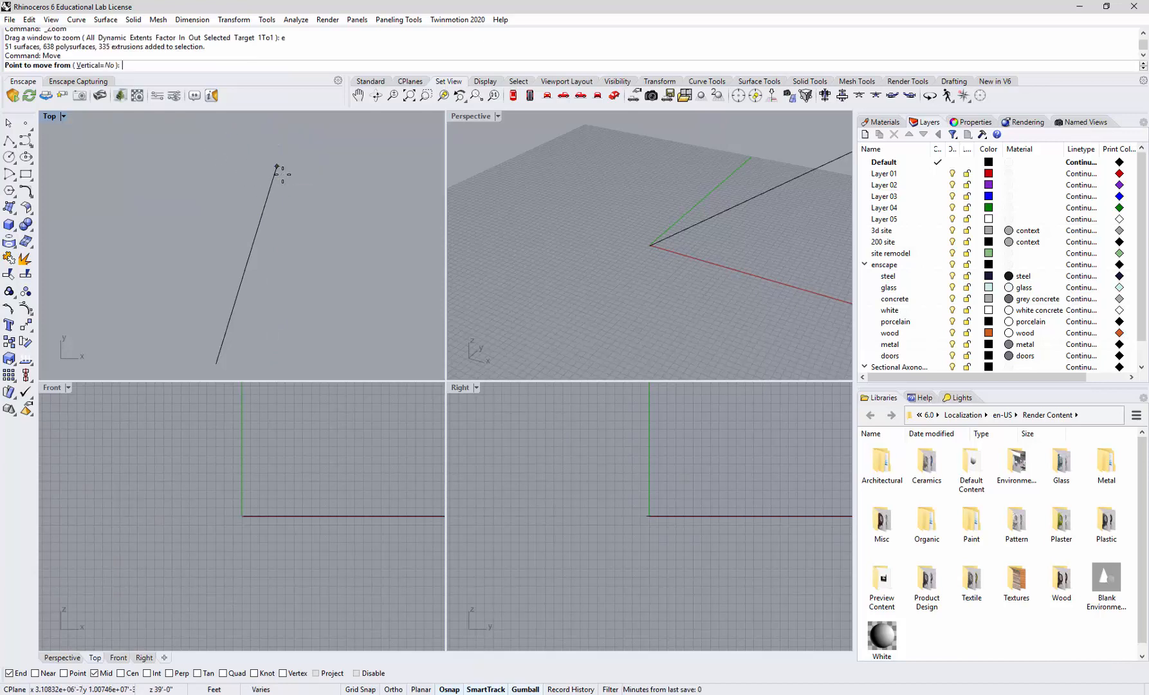
mouse_move(277, 170)
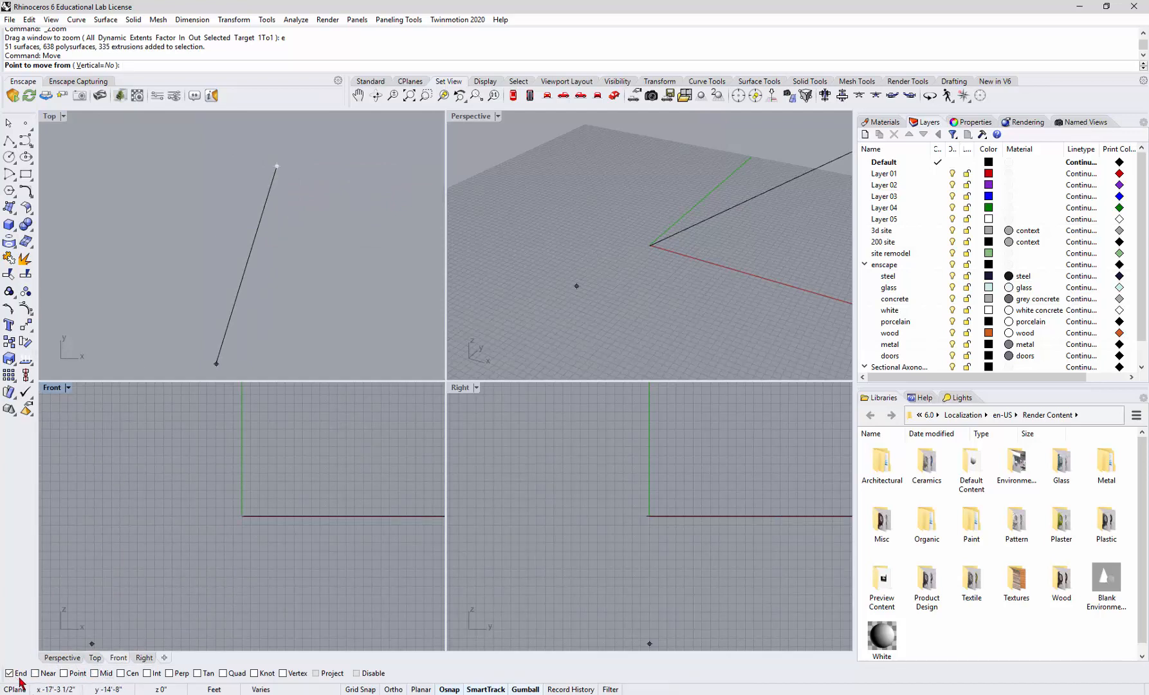
mouse_move(399, 181)
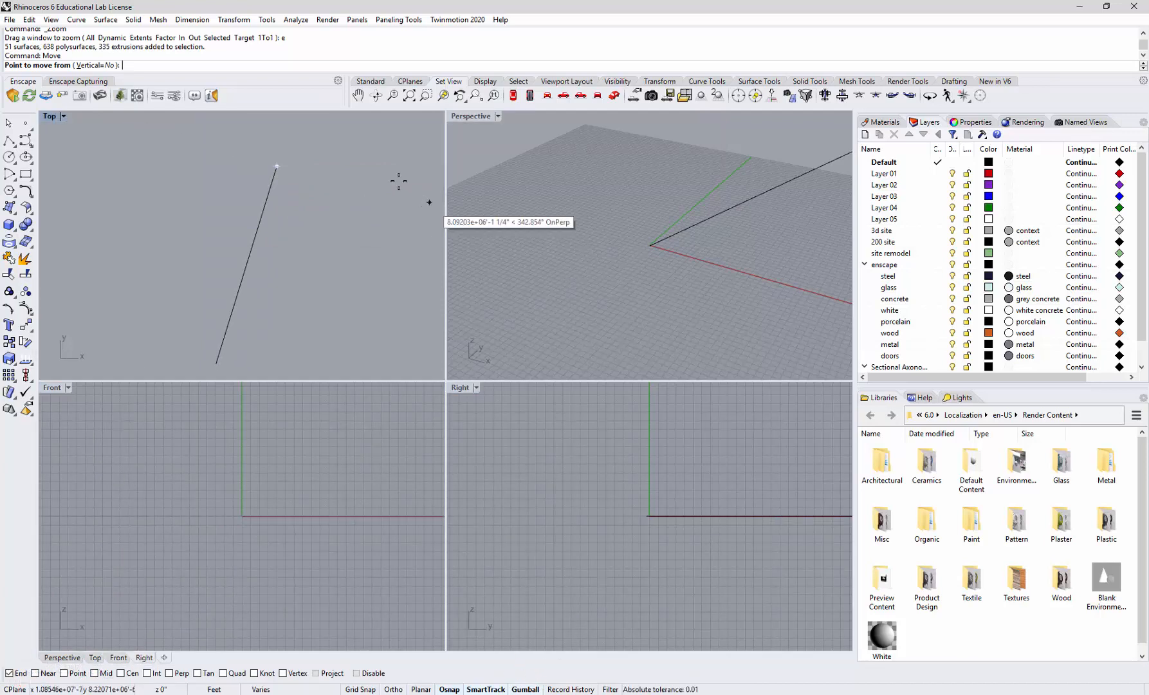
mouse_move(274, 177)
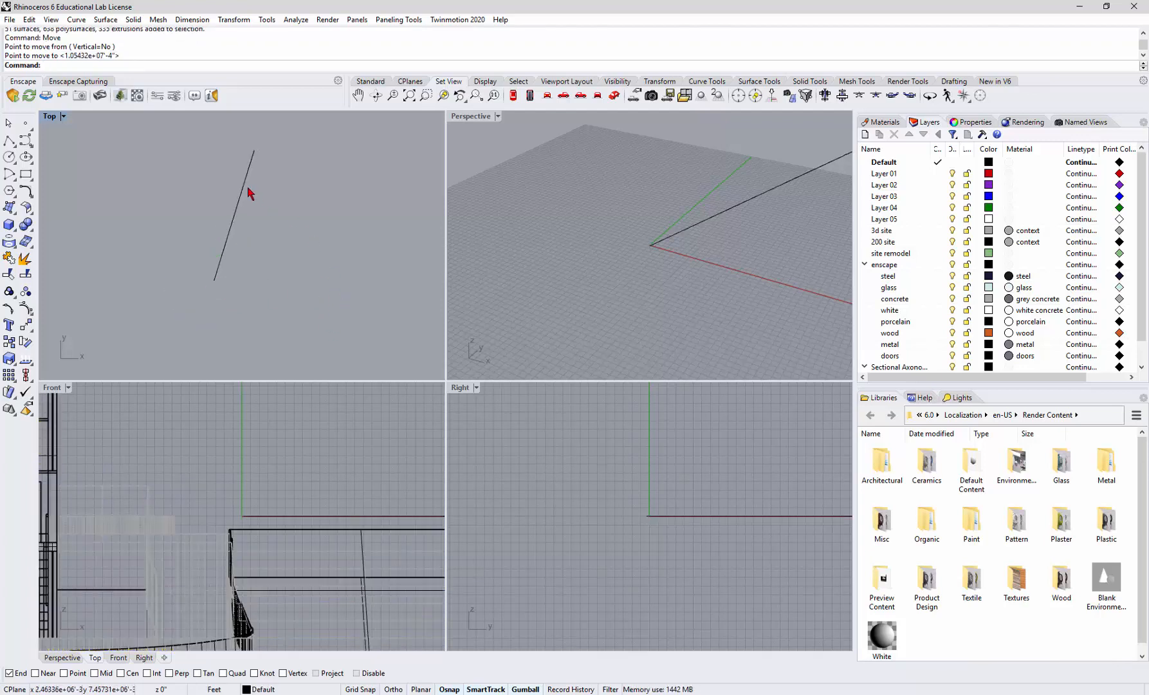
Step: Delete the leftover stray object so only the building and site remain
key("Delete")
type("Z")
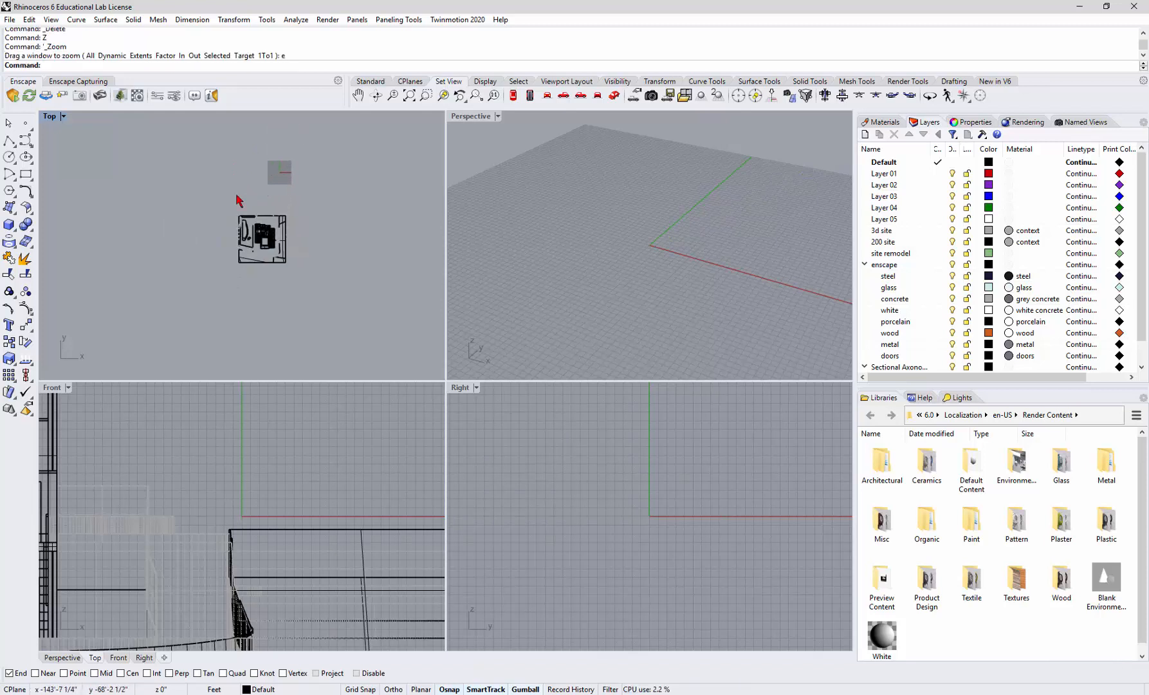
mouse_move(339, 440)
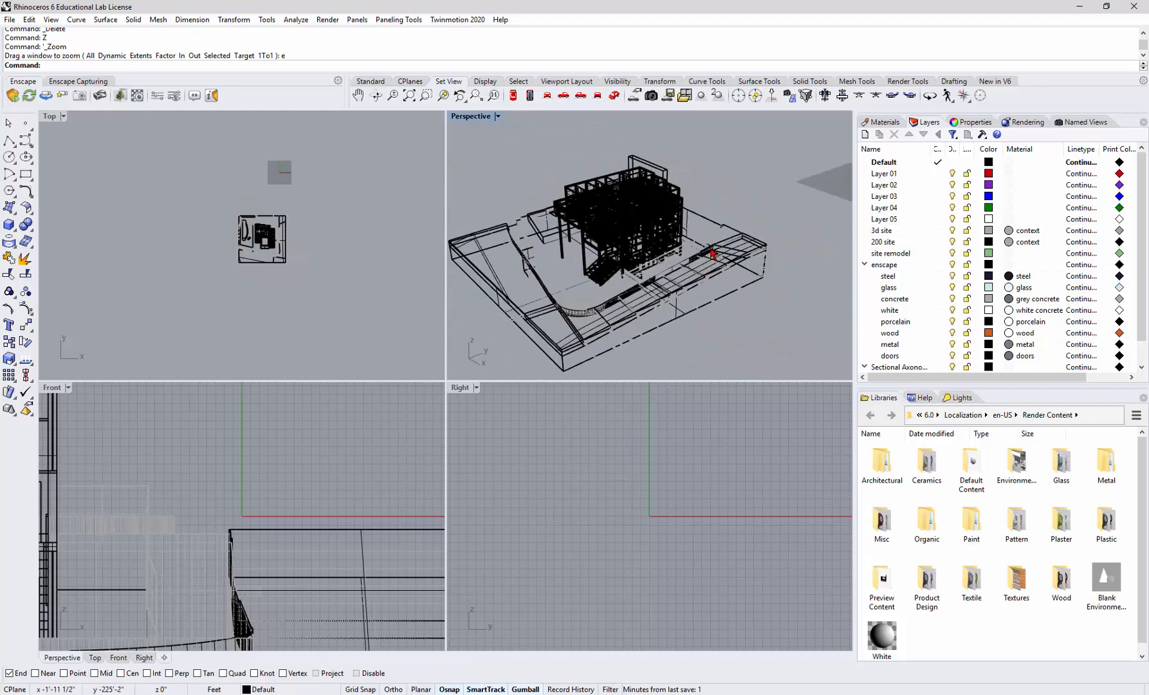
mouse_move(838, 144)
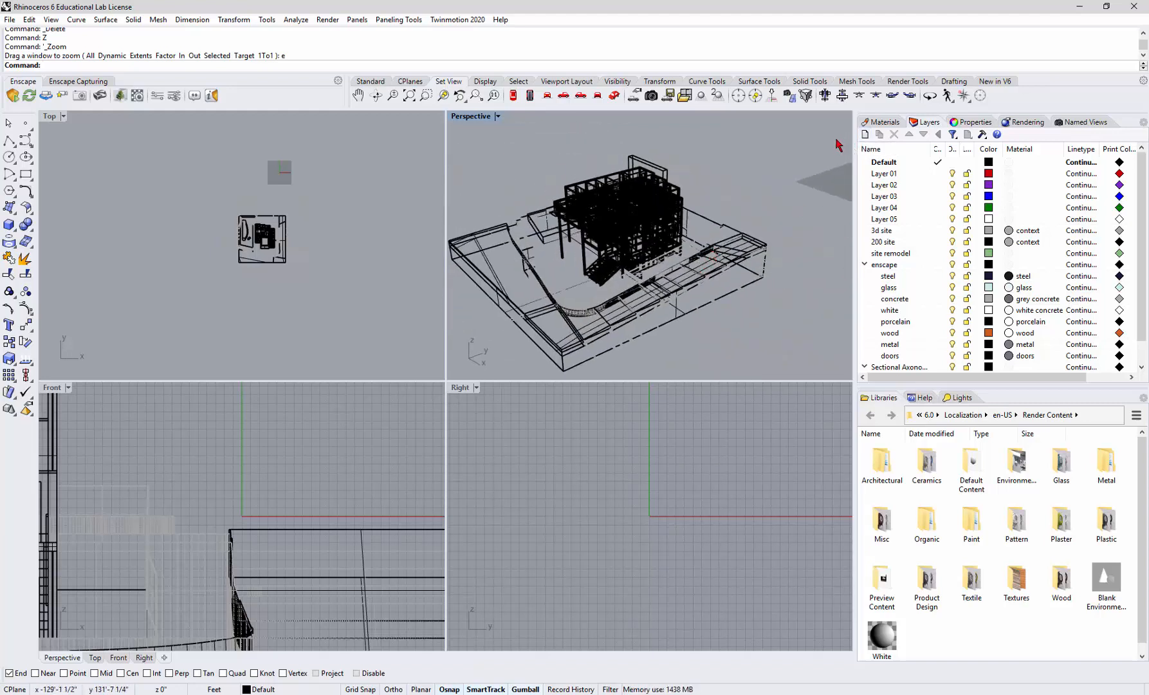